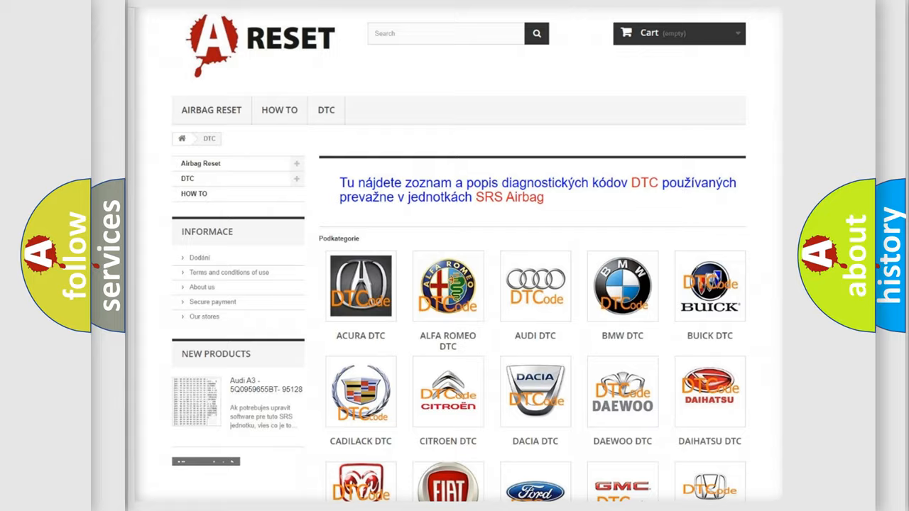
Step: Open the Fiat DTC subcategory and browse its trouble-code list (B000111, B1A3F and others)
scroll(down, 3)
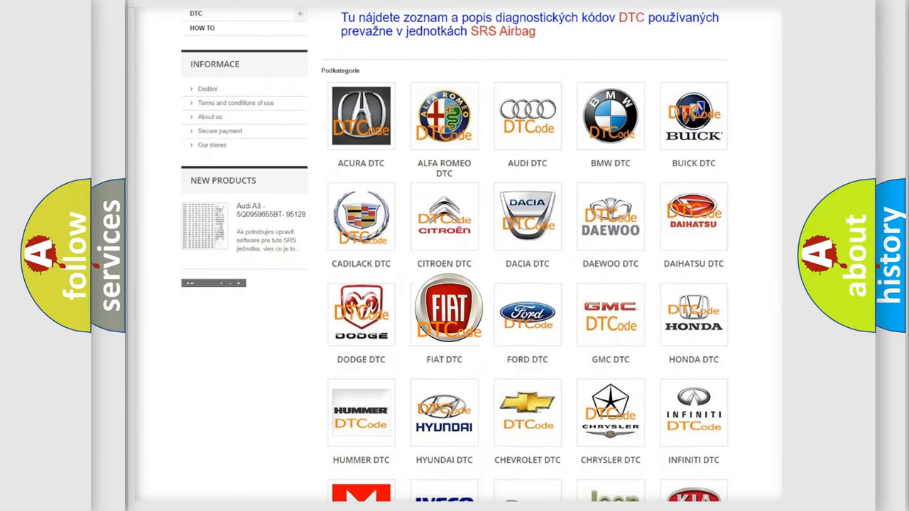
click(443, 311)
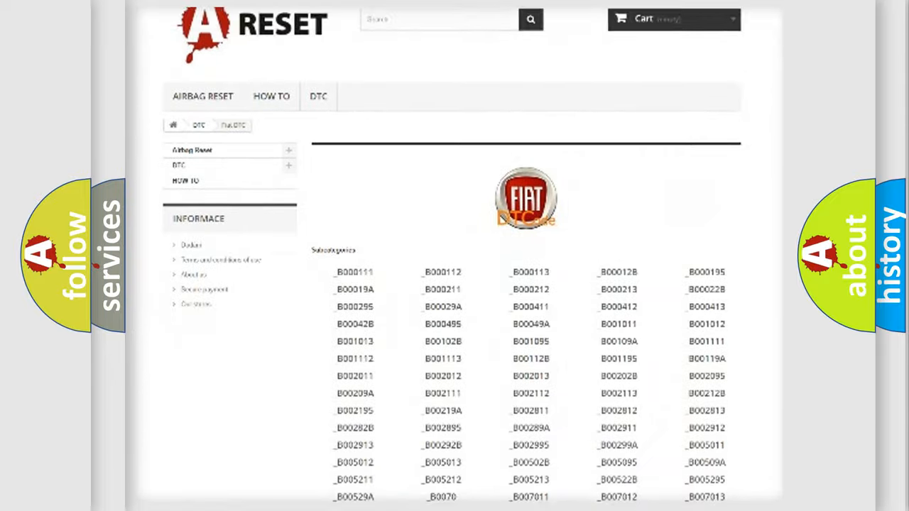
scroll(down, 3)
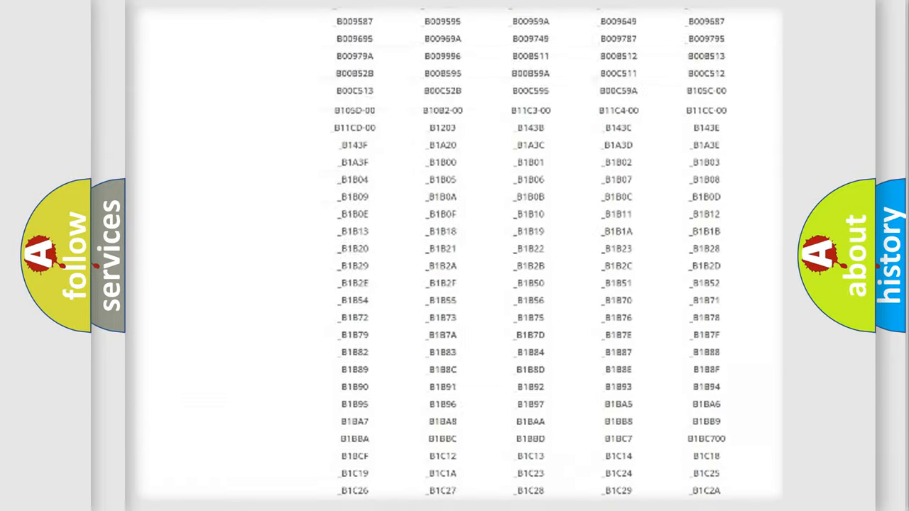
scroll(up, 3)
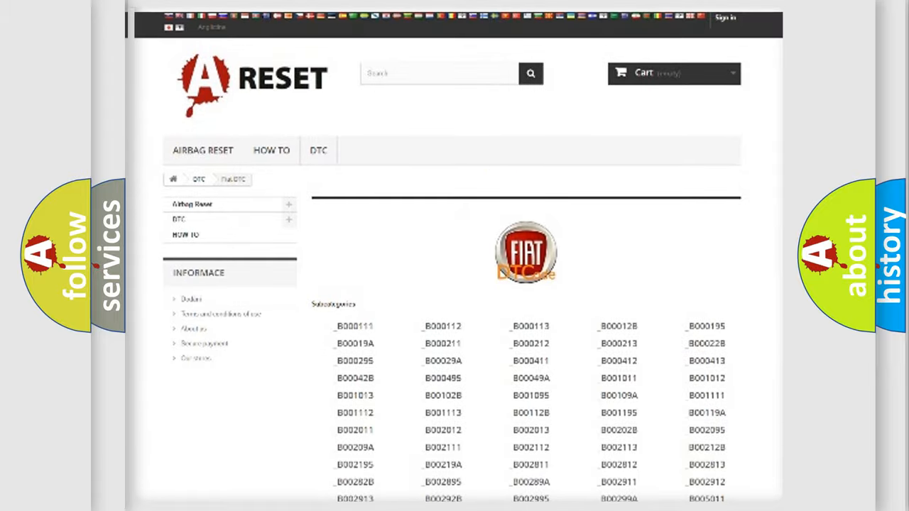